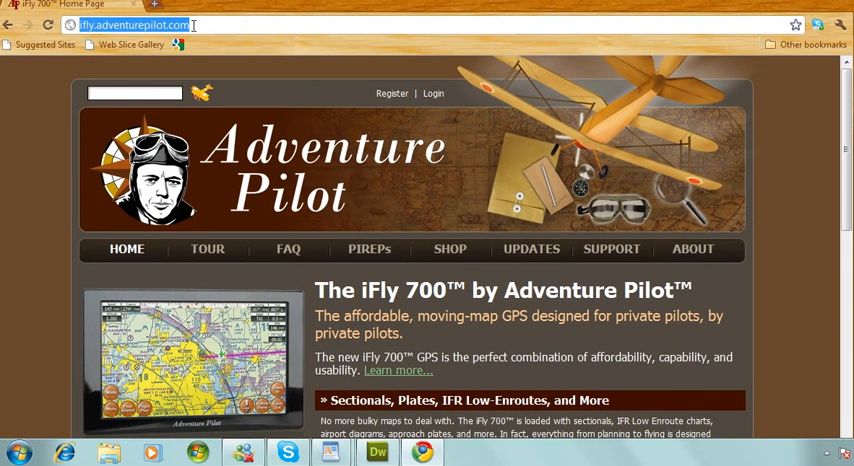
# - Go to iflygps.com and sign in with the account user name and password
pyautogui.write('iflygps.com')
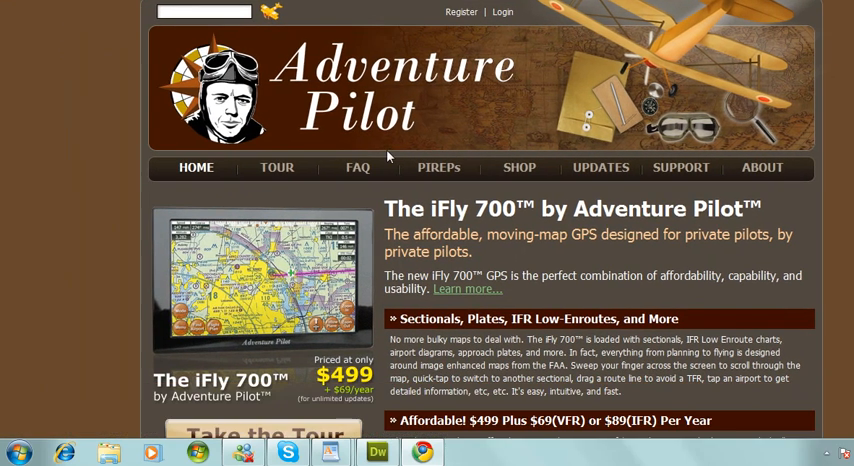
pyautogui.click(502, 12)
pyautogui.write('adventurepilot_sco')
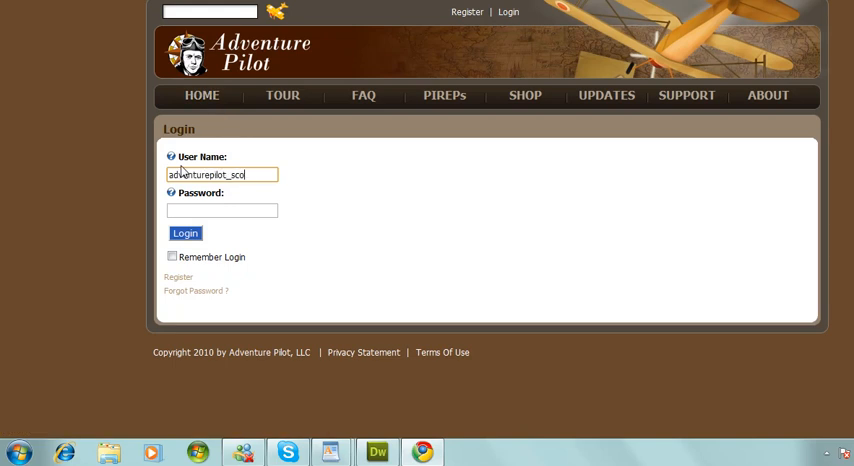
pyautogui.write('•••••')
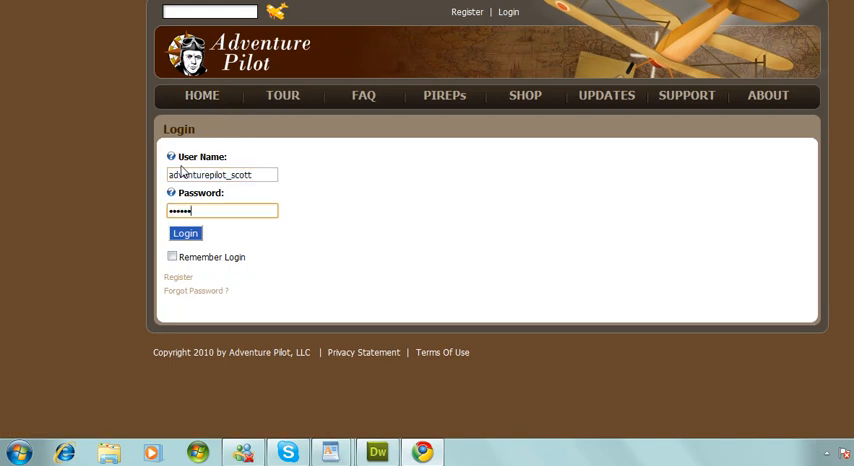
pyautogui.click(184, 232)
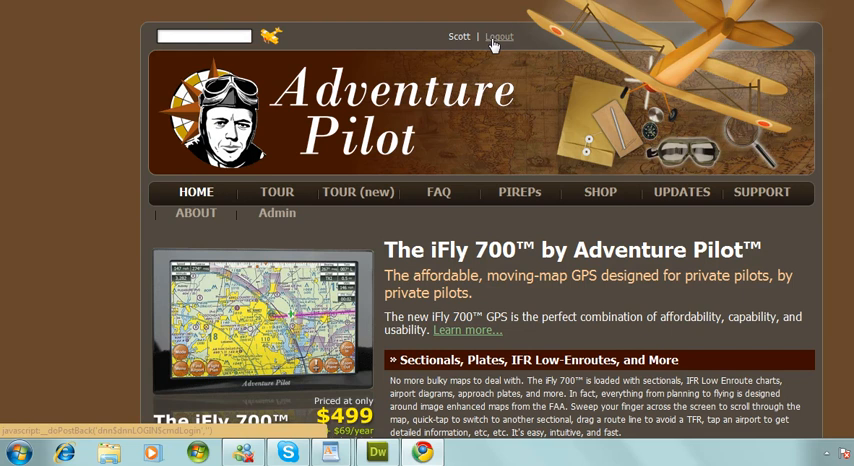
# - Start Create Update Package from the Updates menu and keep TFRs & METARs ticked
pyautogui.click(680, 192)
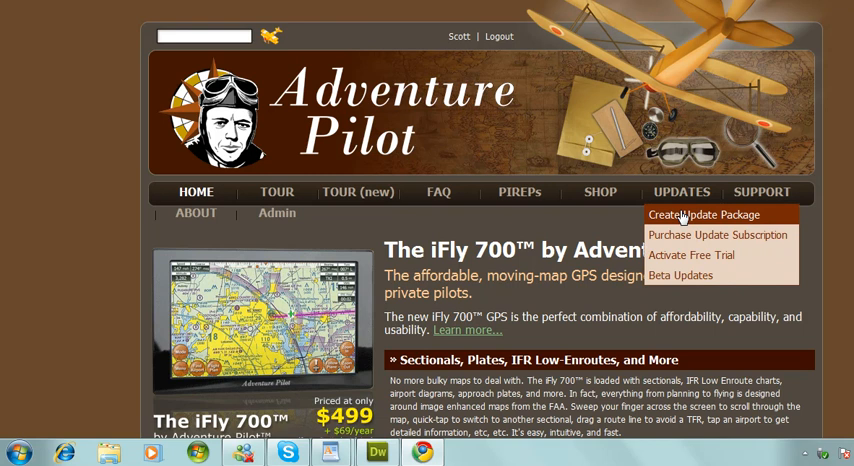
pyautogui.click(704, 214)
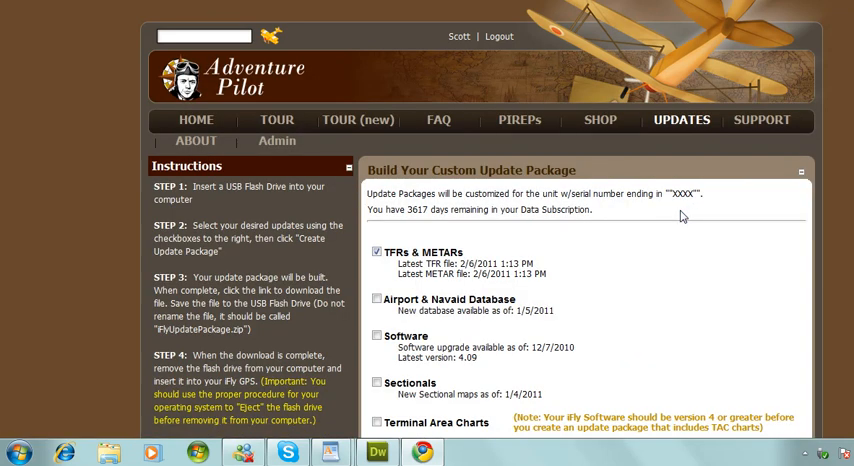
pyautogui.scroll(-3)
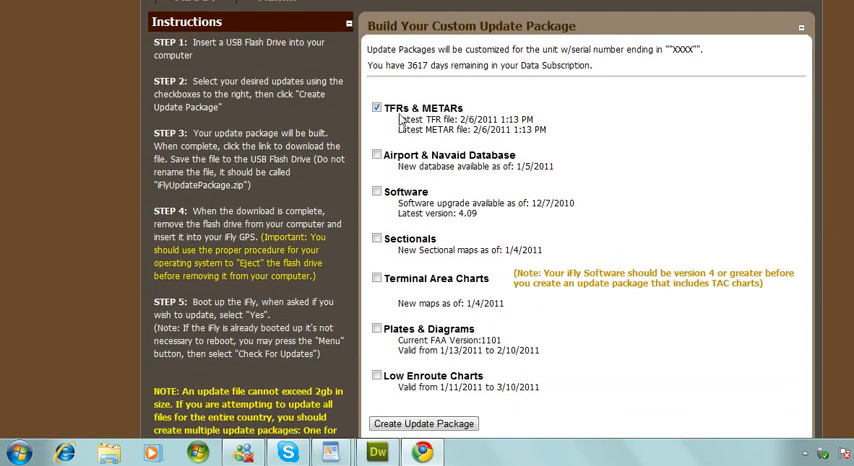
pyautogui.click(376, 154)
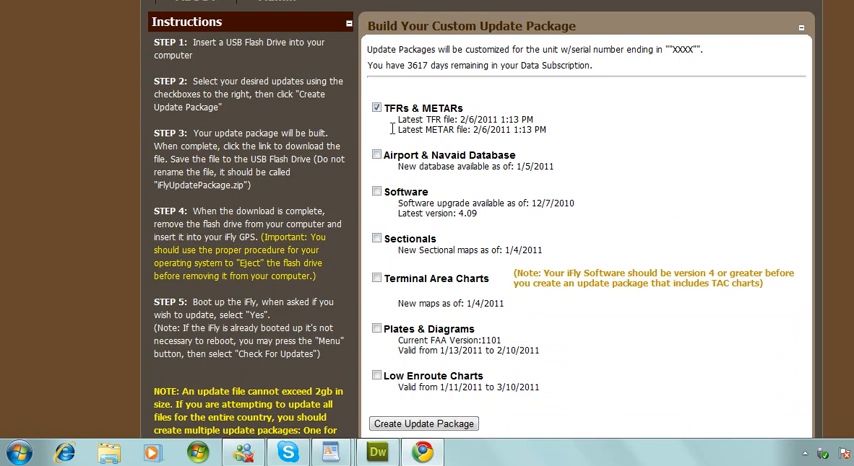
pyautogui.moveTo(390, 126)
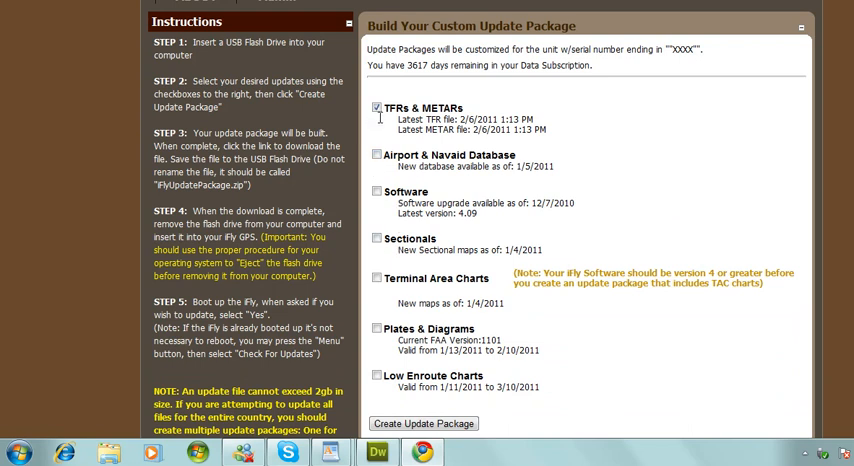
pyautogui.click(376, 108)
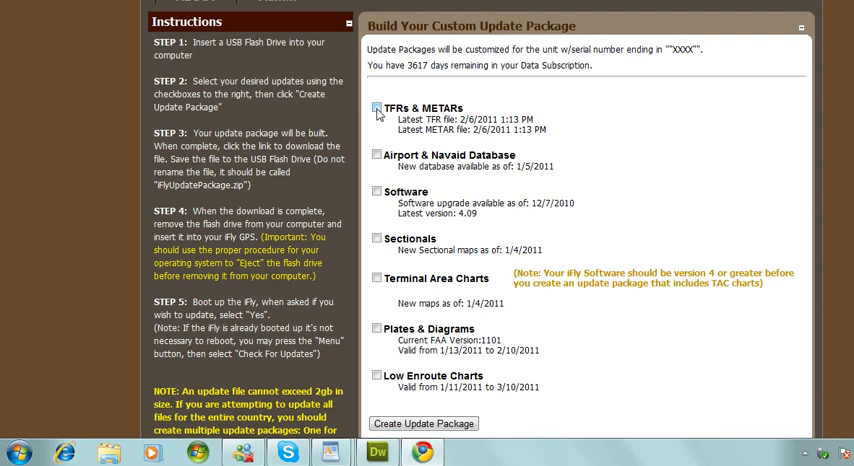
pyautogui.click(376, 108)
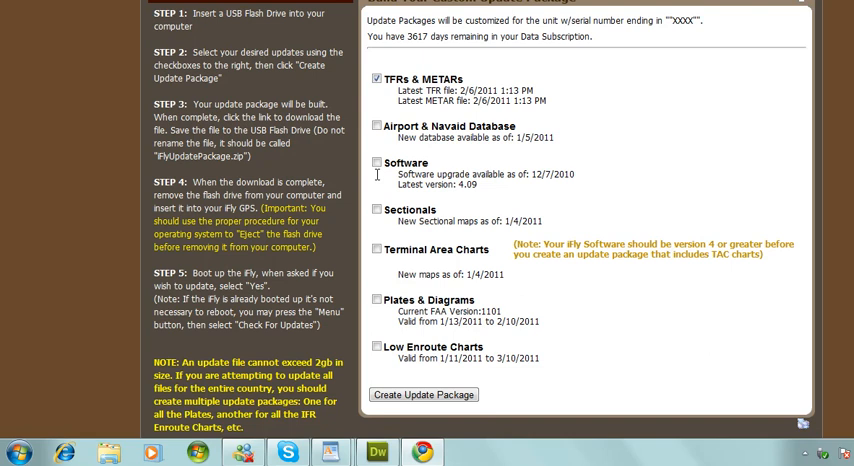
pyautogui.moveTo(358, 168)
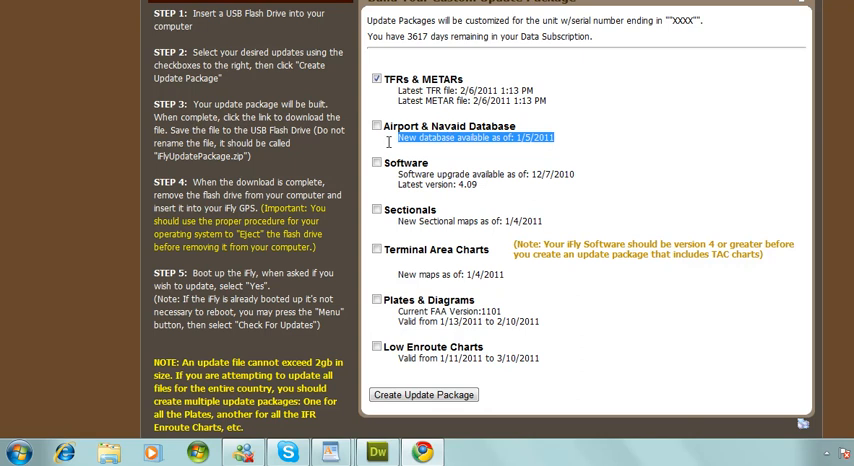
pyautogui.moveTo(384, 204)
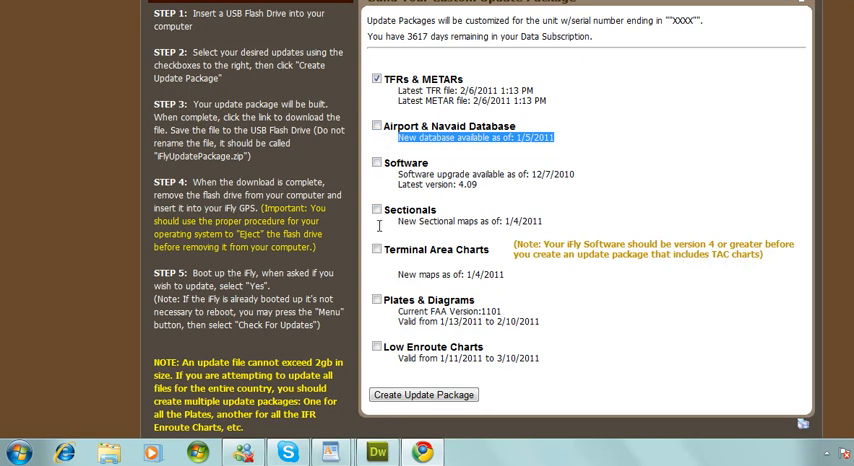
# - Include Sectionals, browse the 365-day list, then with 30 days choose only Atlanta
pyautogui.click(376, 208)
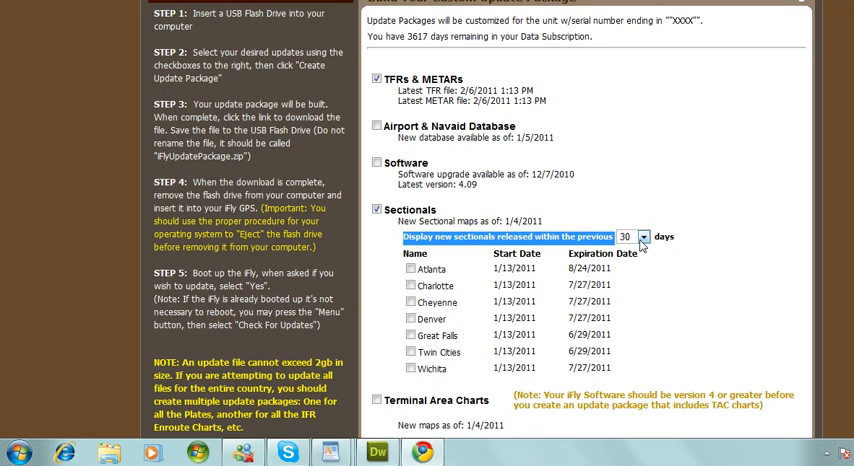
pyautogui.click(644, 236)
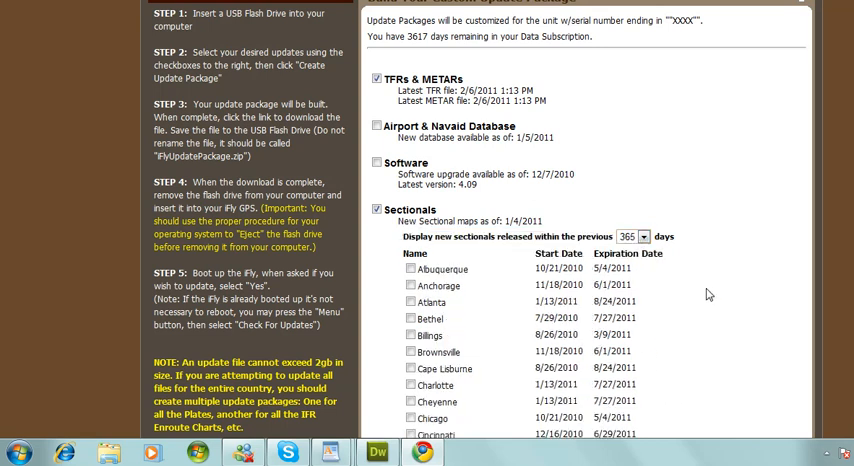
pyautogui.scroll(-3)
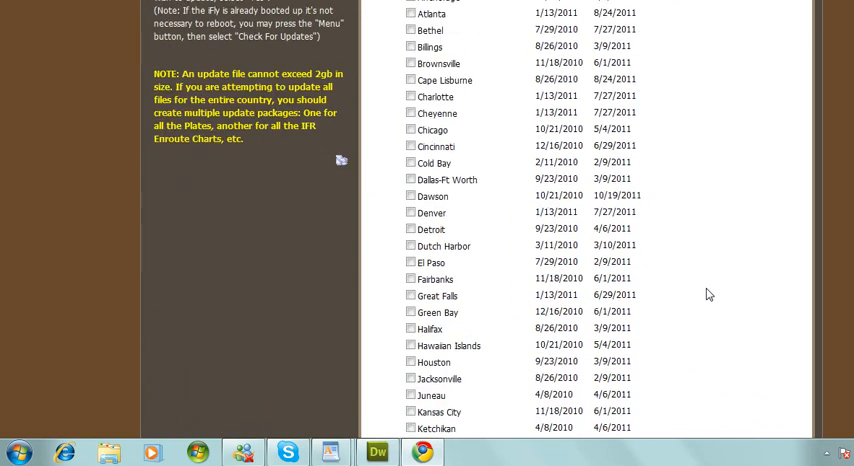
pyautogui.scroll(-3)
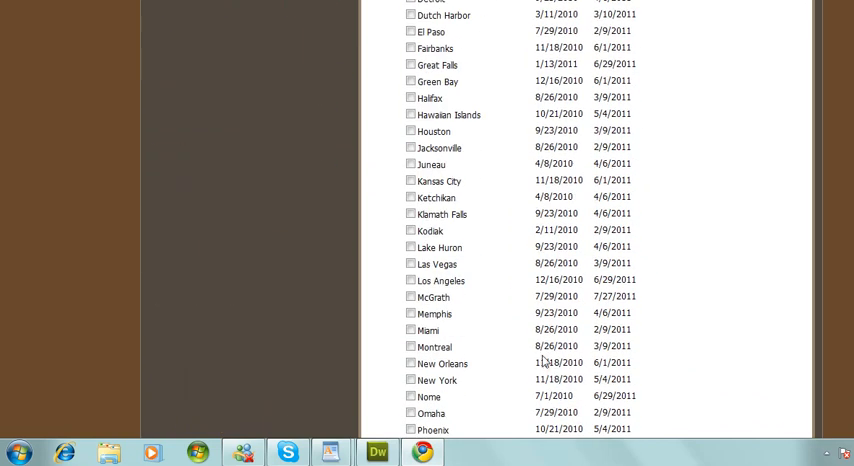
pyautogui.moveTo(548, 360)
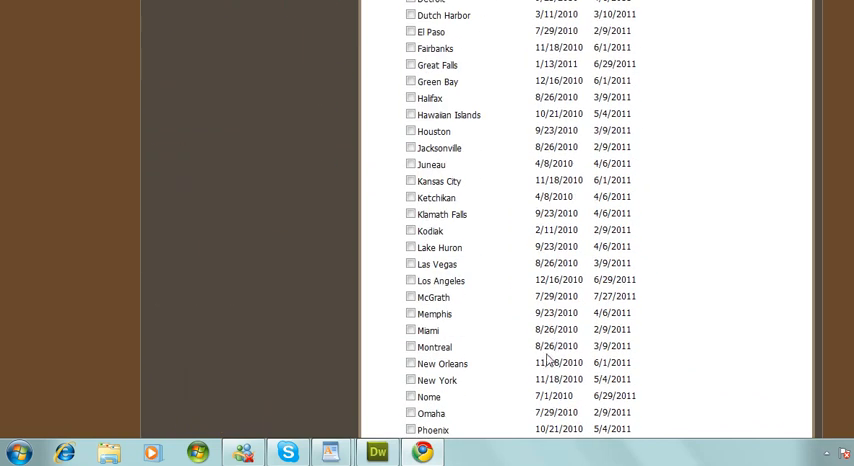
pyautogui.click(412, 346)
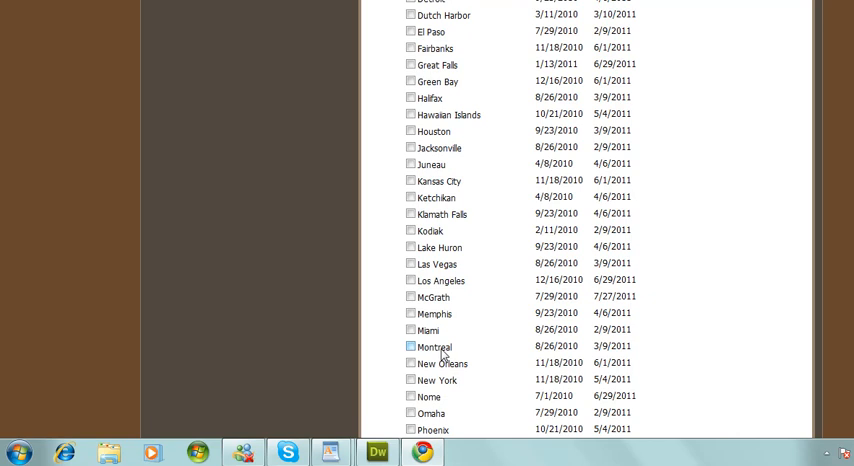
pyautogui.click(412, 346)
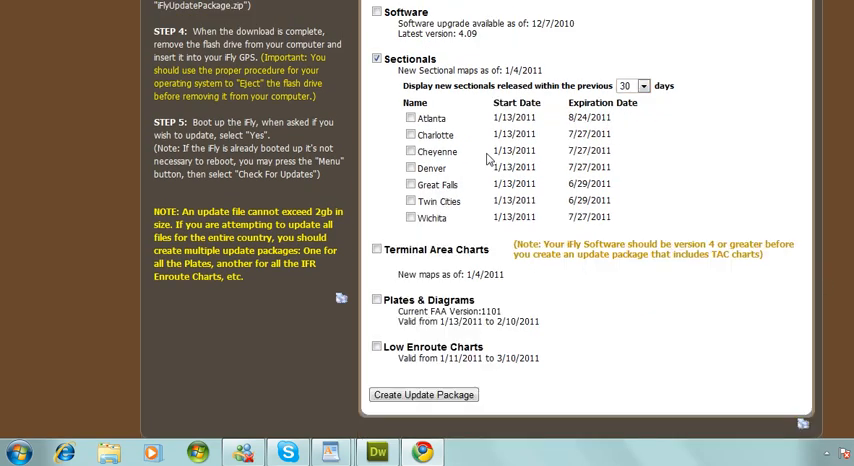
pyautogui.click(410, 118)
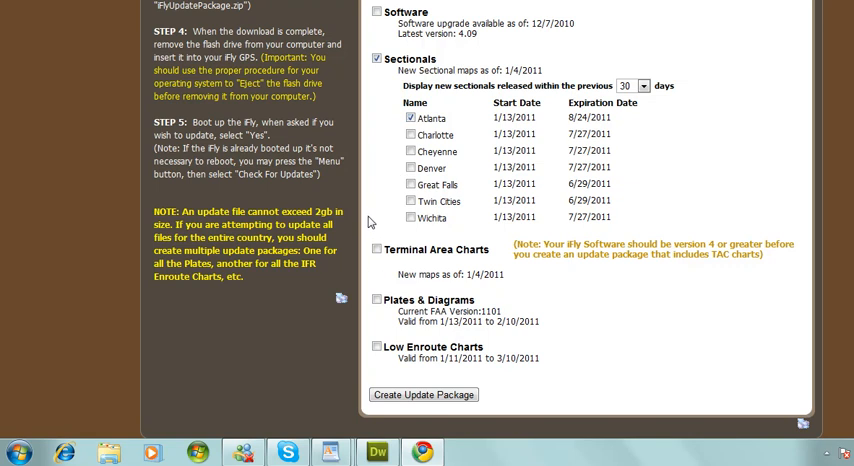
pyautogui.scroll(-3)
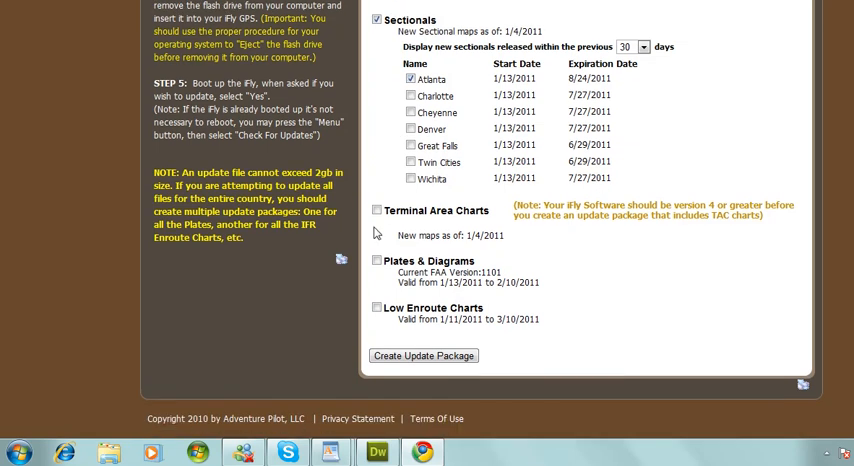
# - Check Plates & Diagrams to look through its state list, then uncheck it again
pyautogui.click(376, 260)
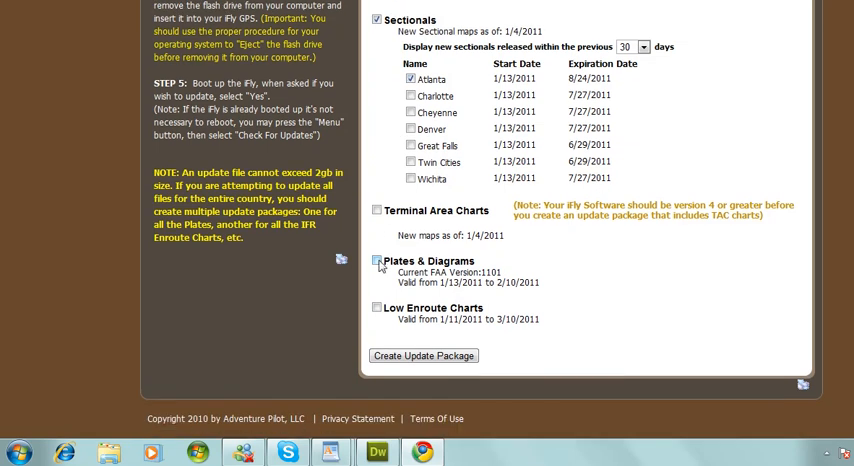
pyautogui.click(376, 260)
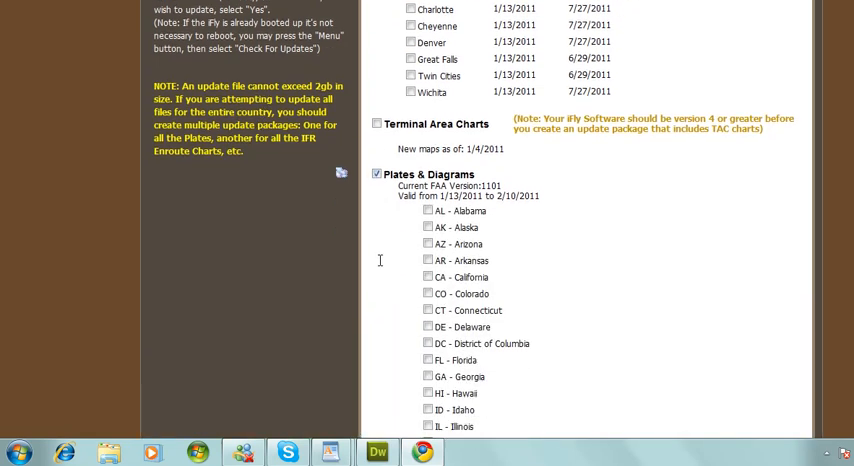
pyautogui.scroll(-3)
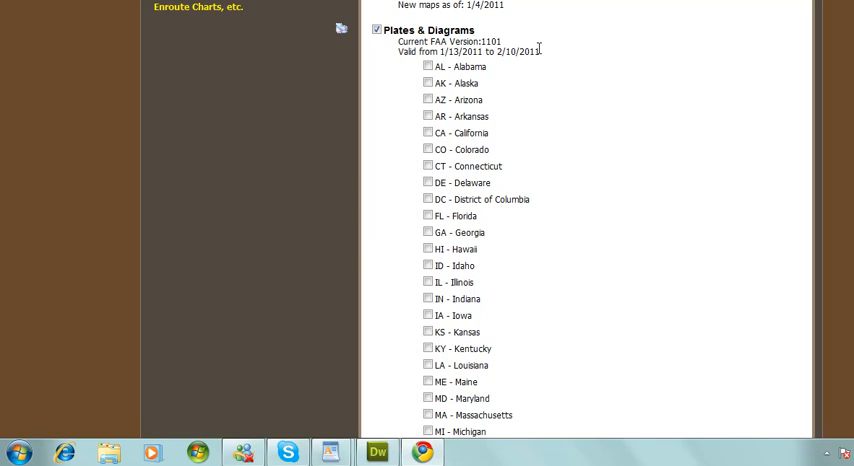
pyautogui.moveTo(440, 52); pyautogui.dragTo(542, 52)
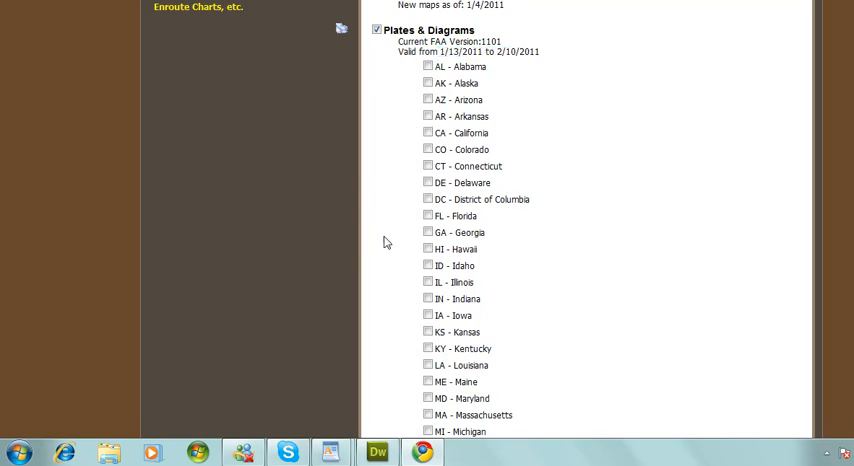
pyautogui.scroll(-3)
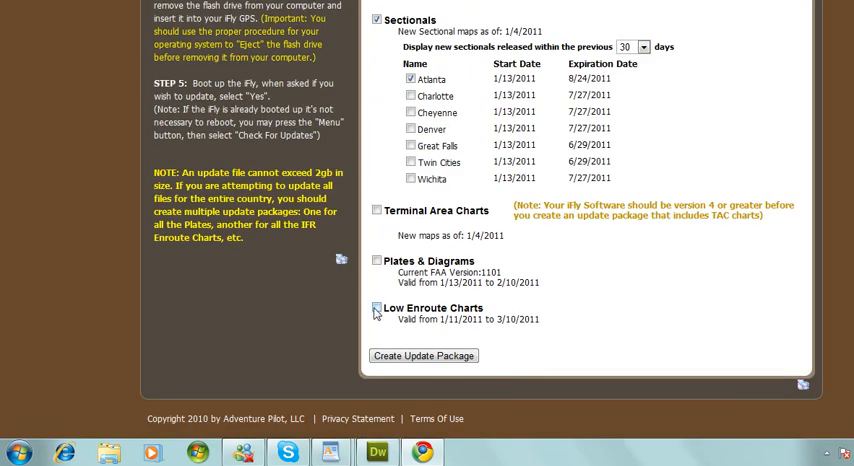
# - Include Low Enroute Charts and view the mainland low enroute coverage map
pyautogui.click(376, 308)
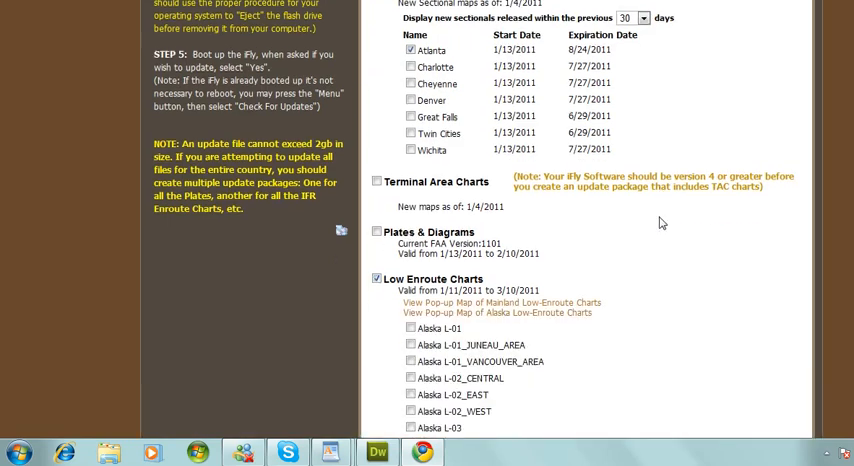
pyautogui.scroll(-3)
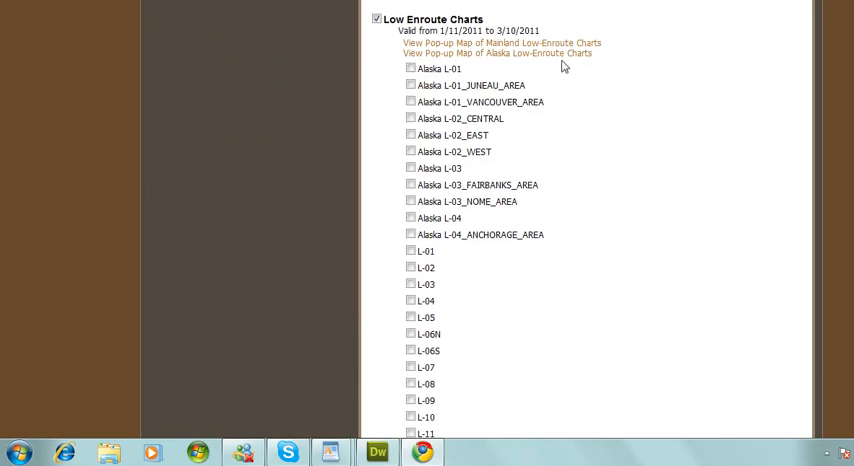
pyautogui.click(500, 44)
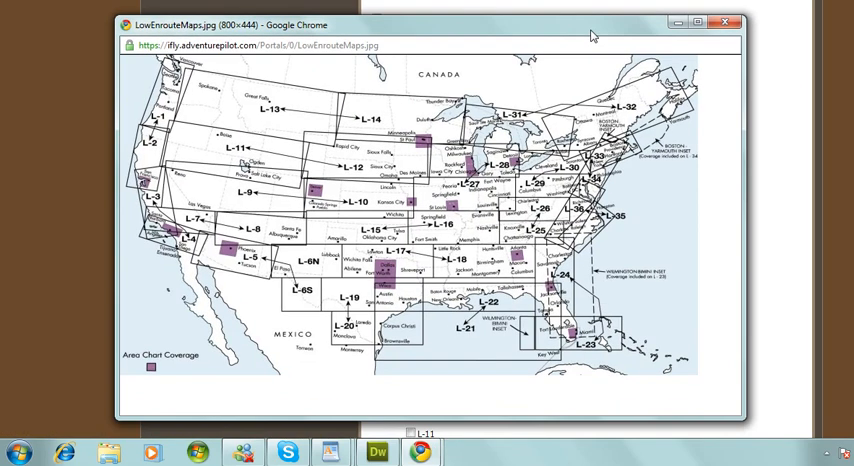
pyautogui.moveTo(416, 270)
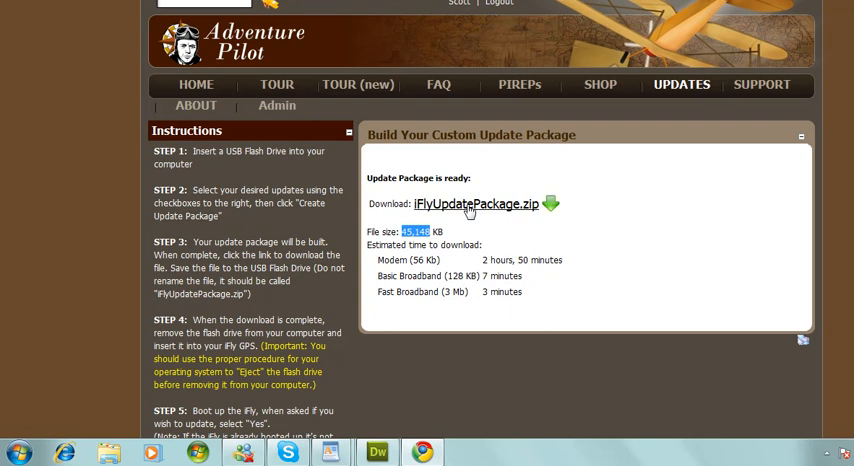
pyautogui.moveTo(458, 242)
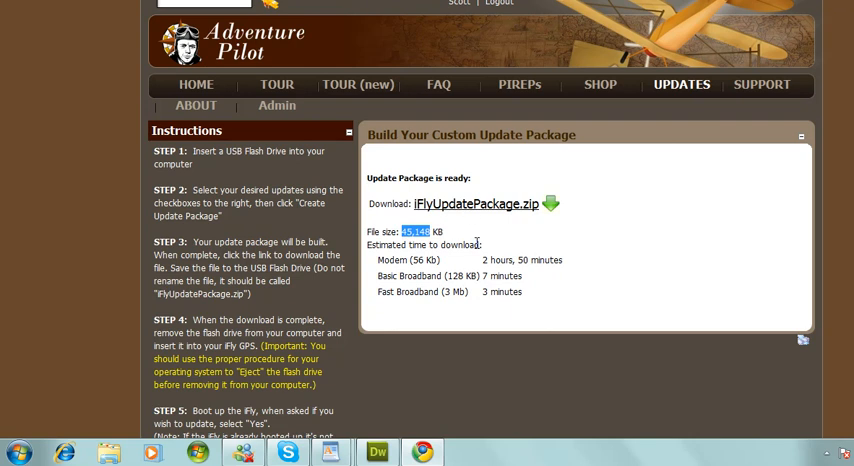
pyautogui.moveTo(500, 212)
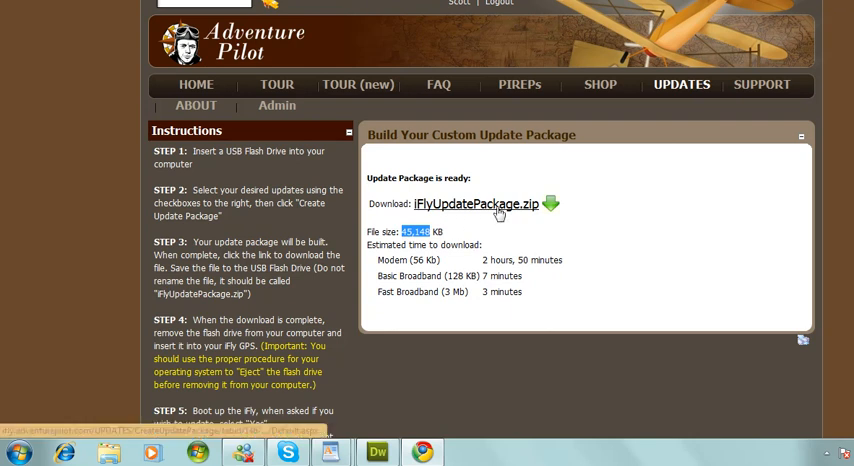
pyautogui.moveTo(544, 240)
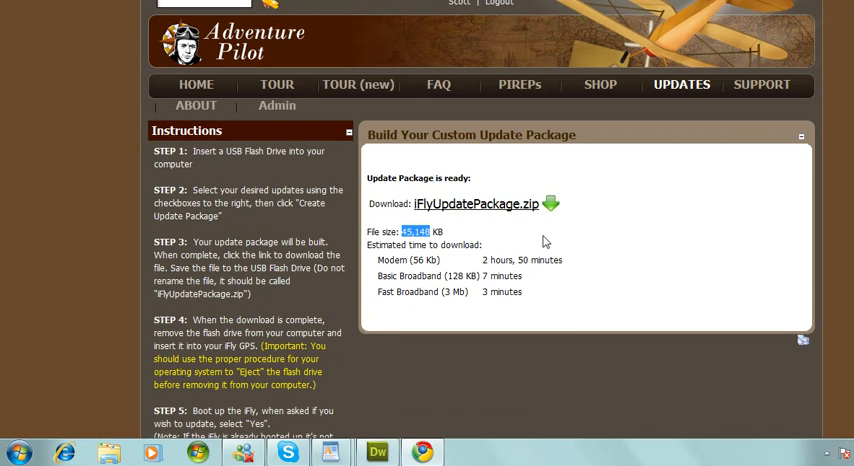
pyautogui.moveTo(552, 204)
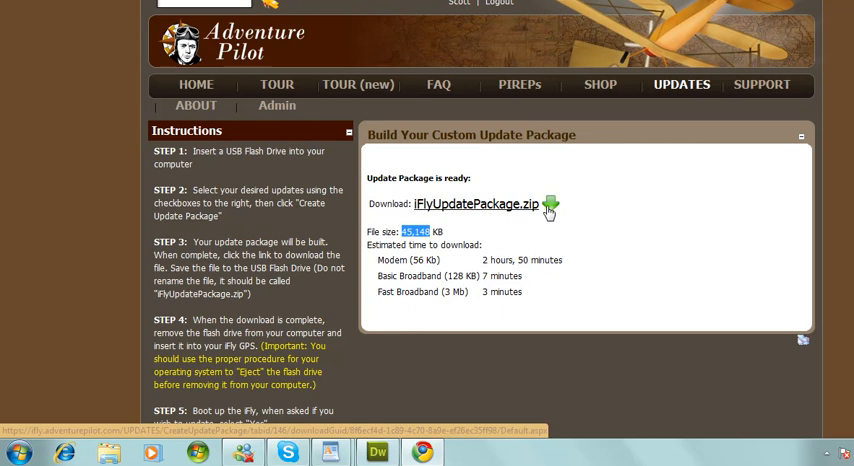
pyautogui.rightClick(550, 204)
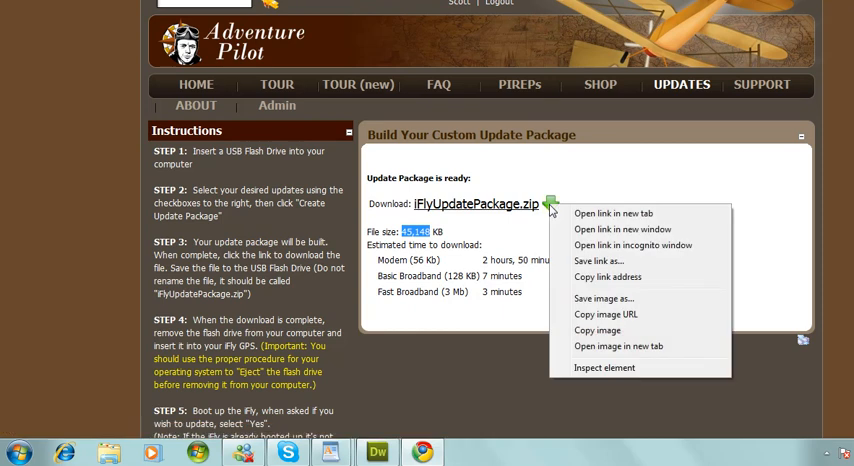
pyautogui.moveTo(598, 260)
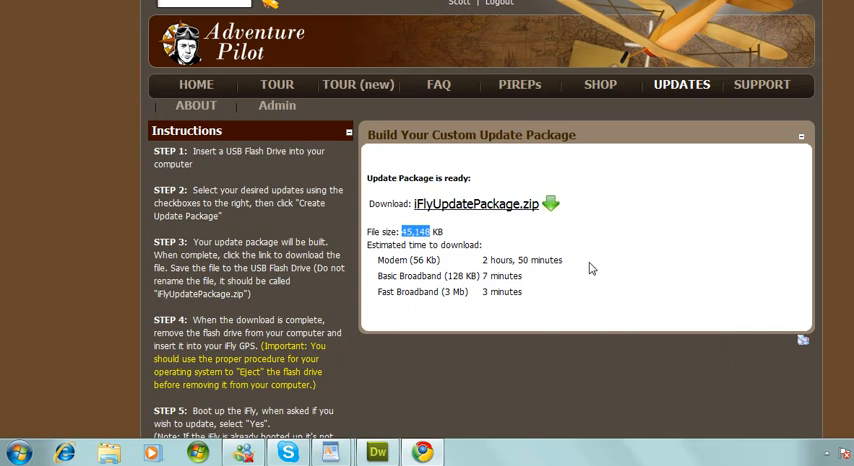
# - Save the package file to the KINGSTON (G:) drive under Computer
pyautogui.click(476, 204)
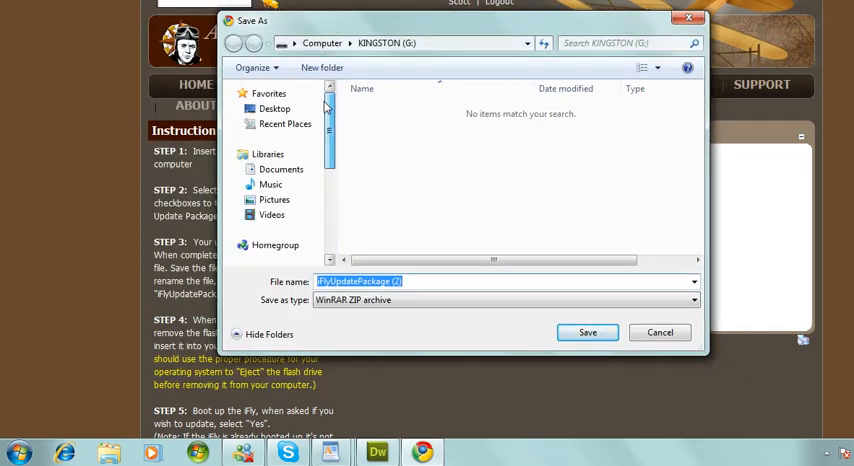
pyautogui.click(268, 92)
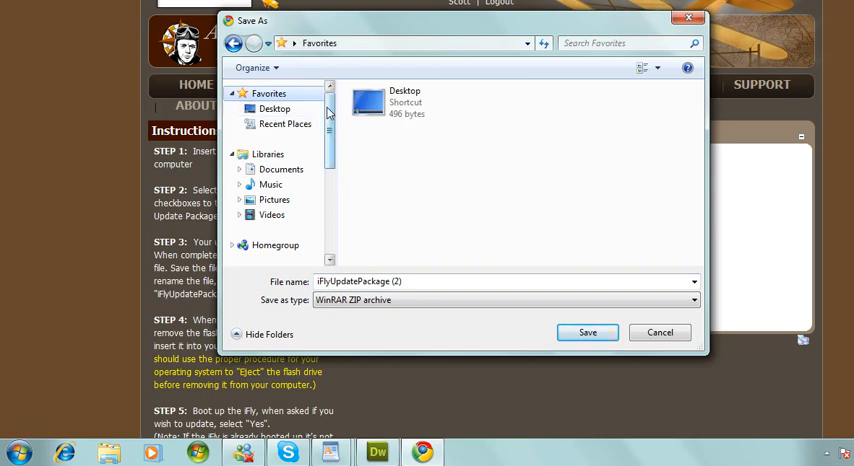
pyautogui.scroll(-3)
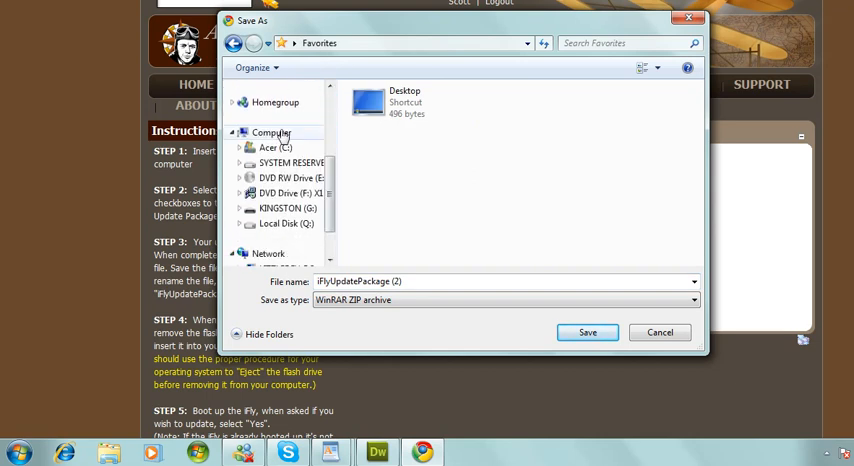
pyautogui.moveTo(284, 210)
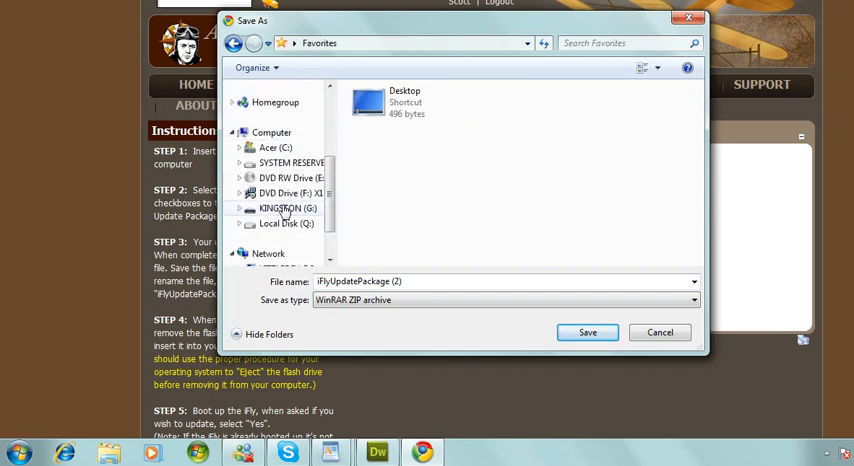
pyautogui.click(272, 132)
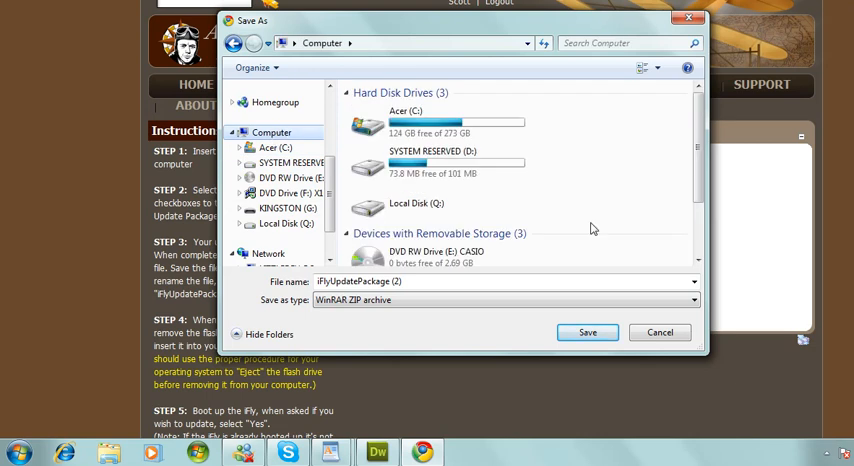
pyautogui.scroll(-3)
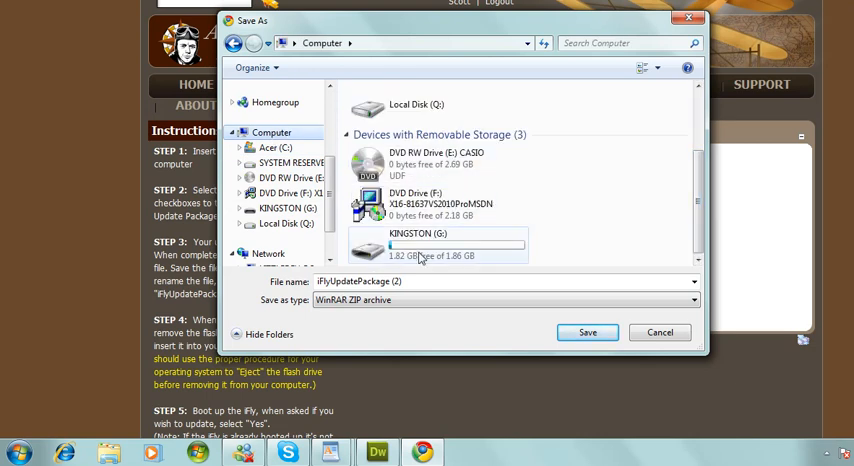
pyautogui.doubleClick(418, 244)
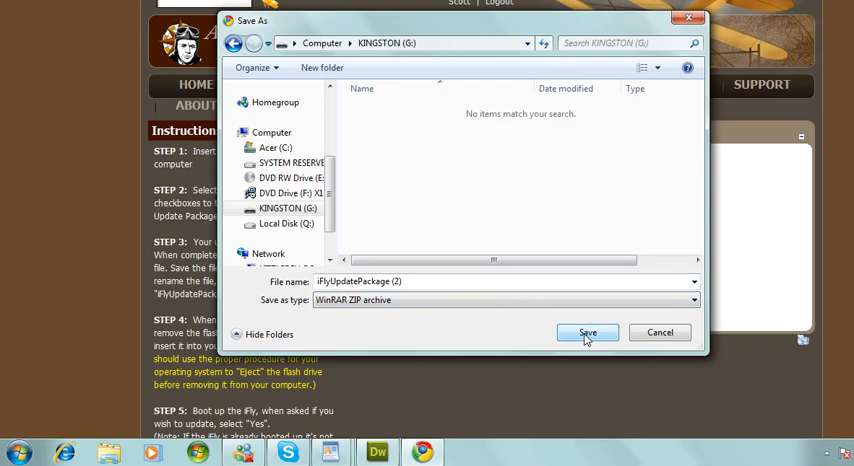
pyautogui.click(588, 332)
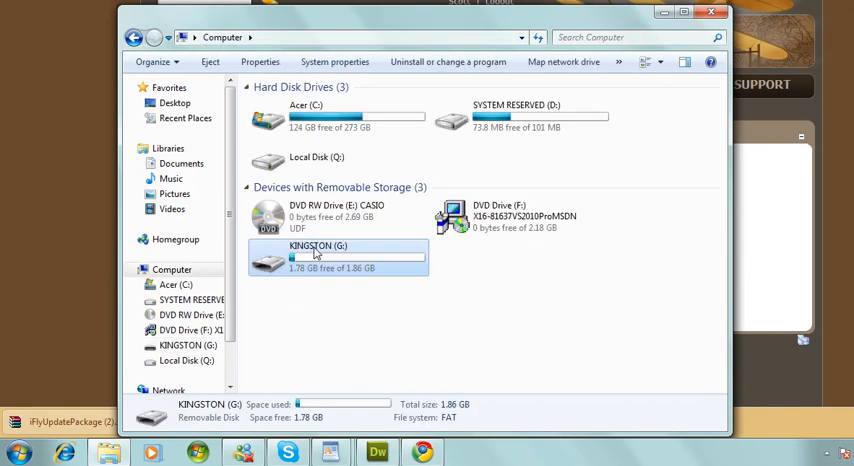
# - Eject KINGSTON (G:) from its right-click menu in Computer
pyautogui.rightClick(340, 258)
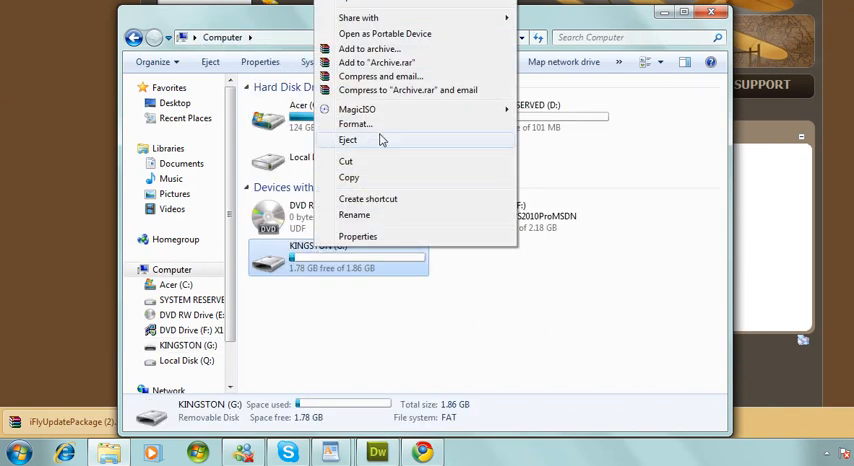
pyautogui.click(348, 140)
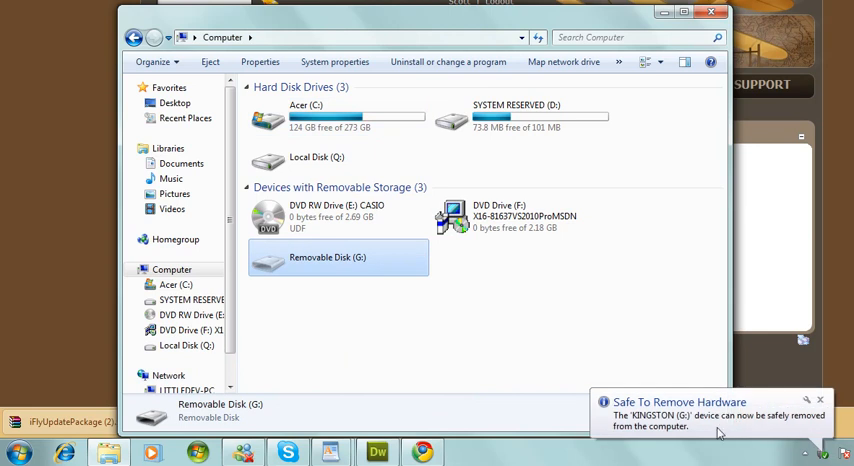